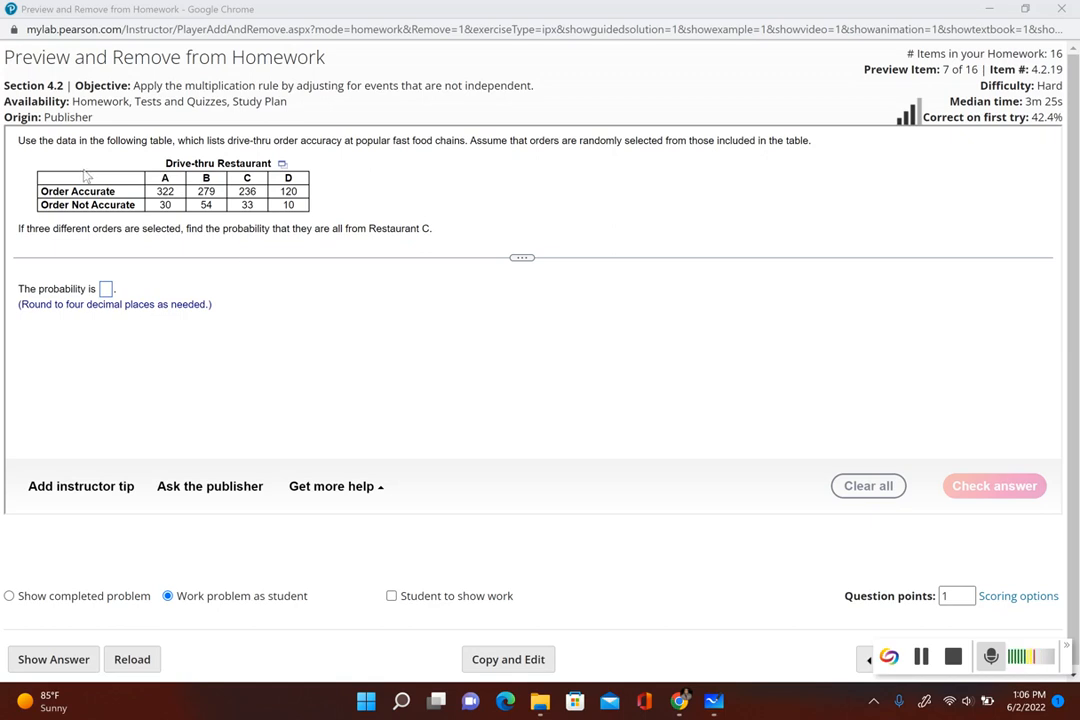
mouse_move(257, 161)
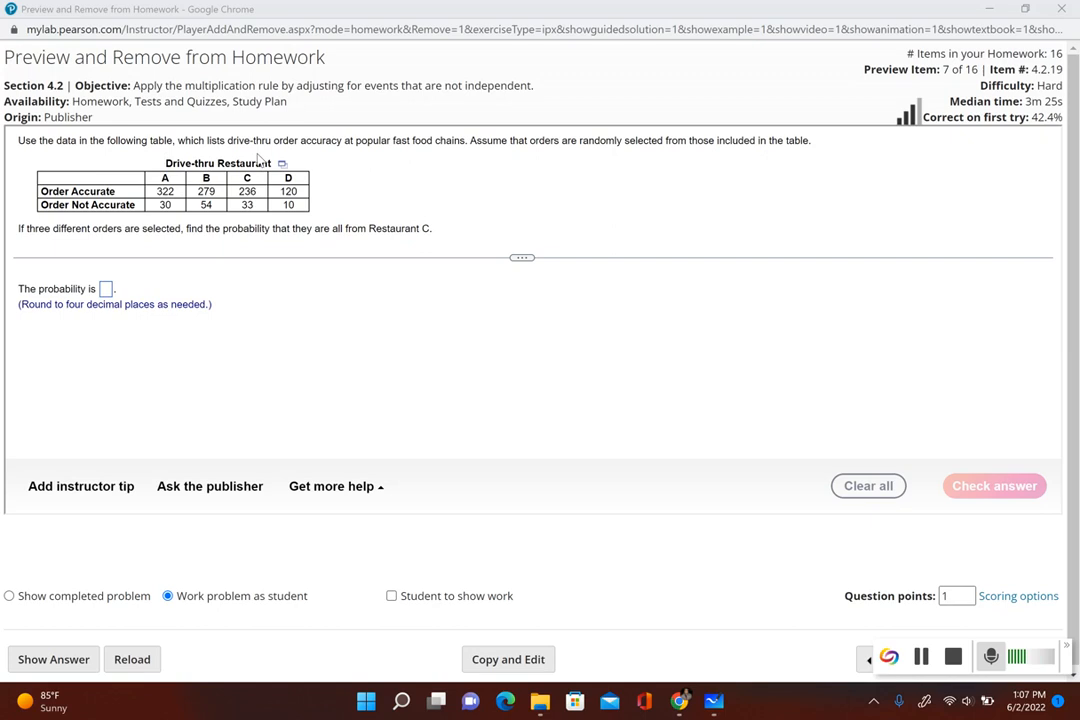
mouse_move(446, 154)
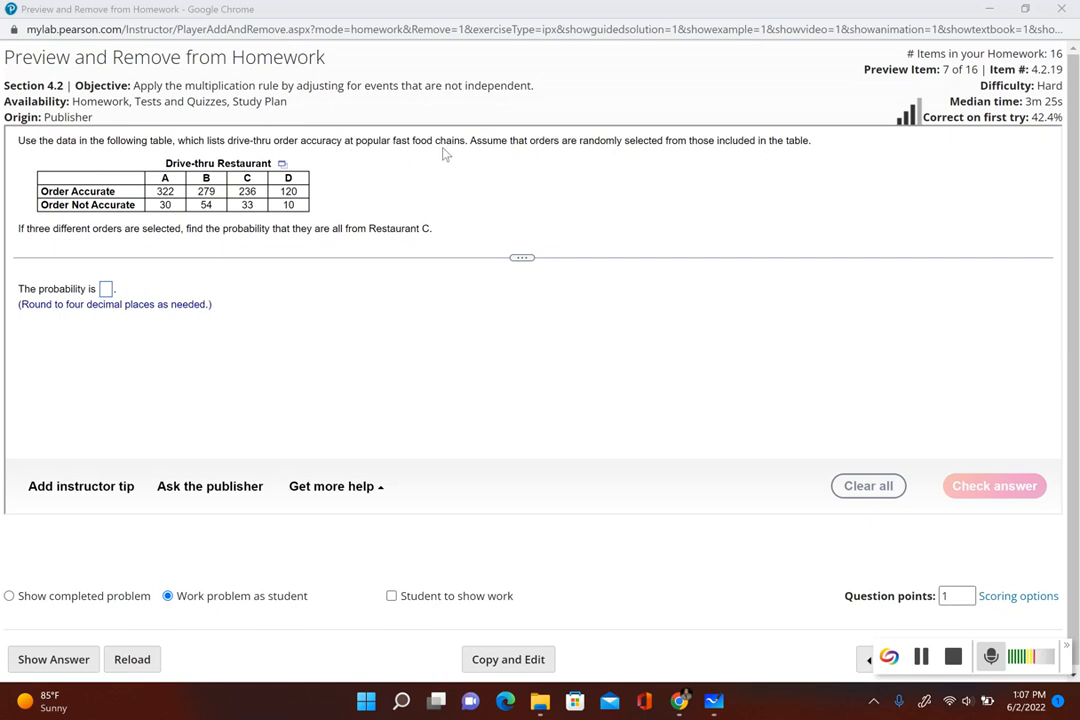
mouse_move(631, 155)
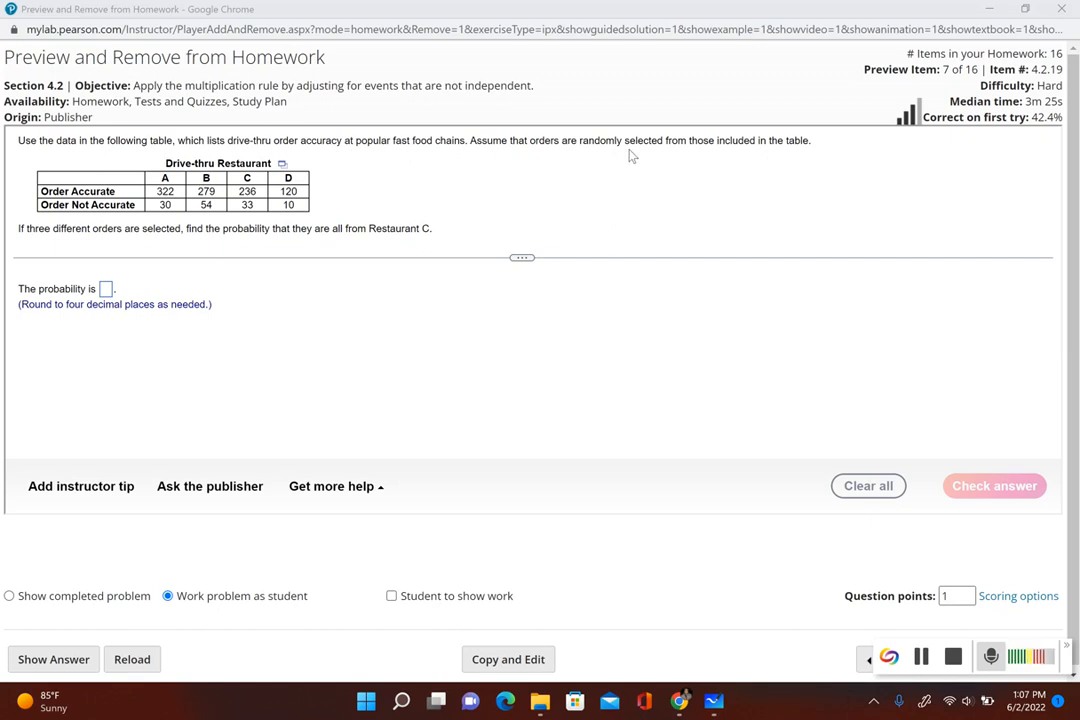
mouse_move(813, 156)
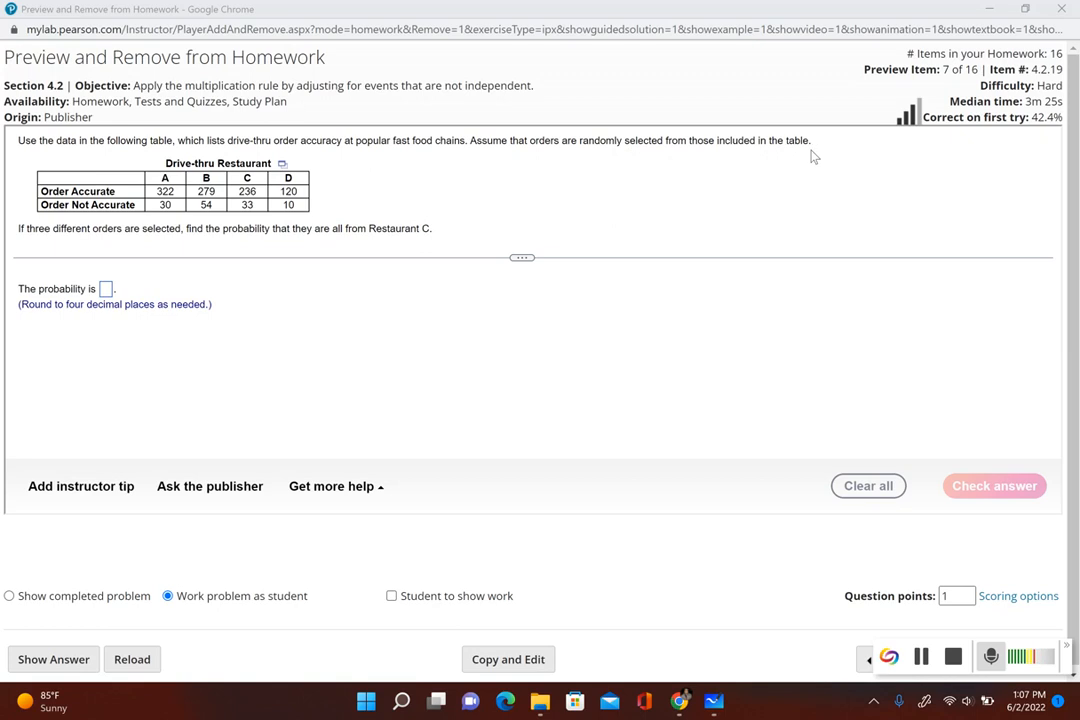
mouse_move(267, 211)
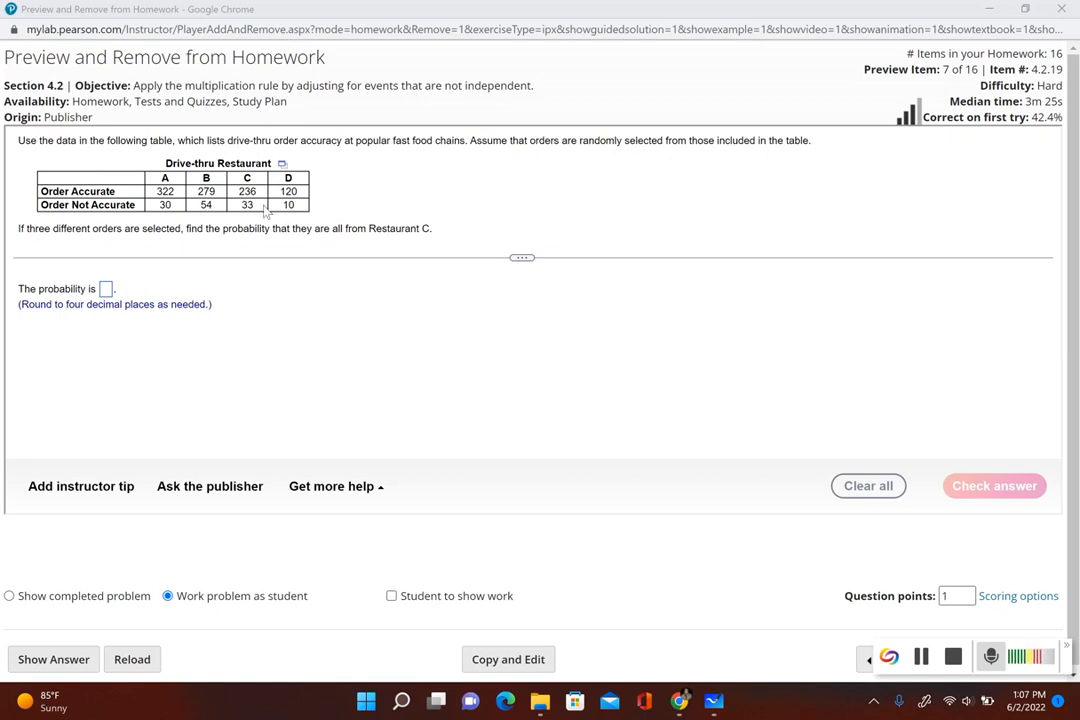
mouse_move(216, 308)
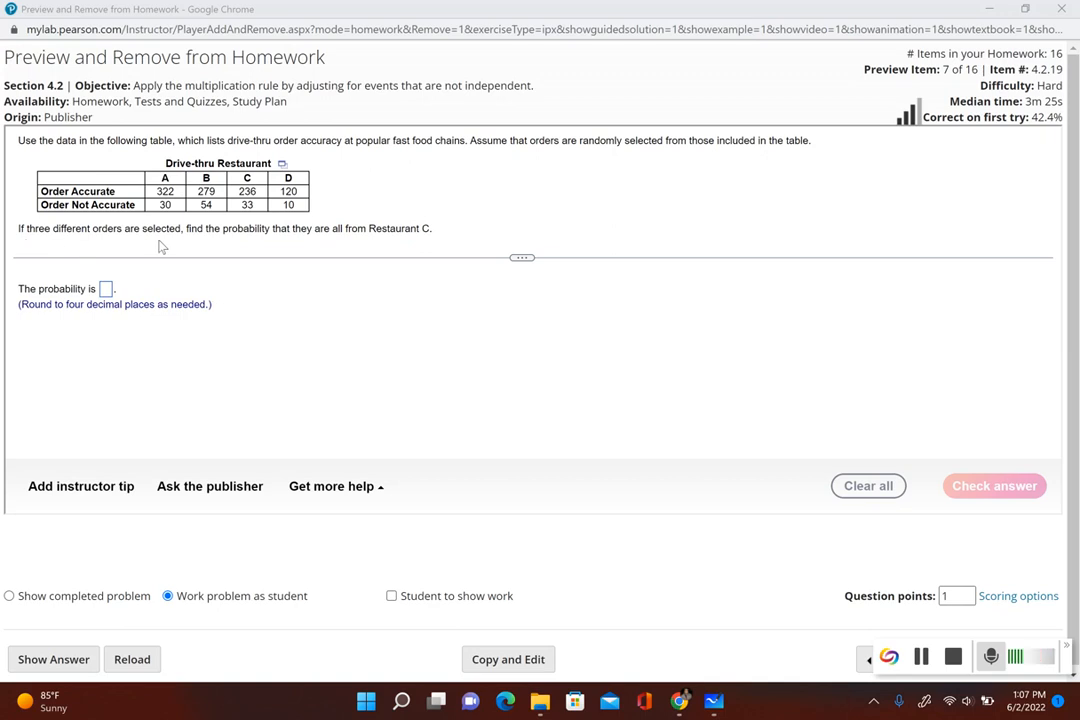
mouse_move(307, 247)
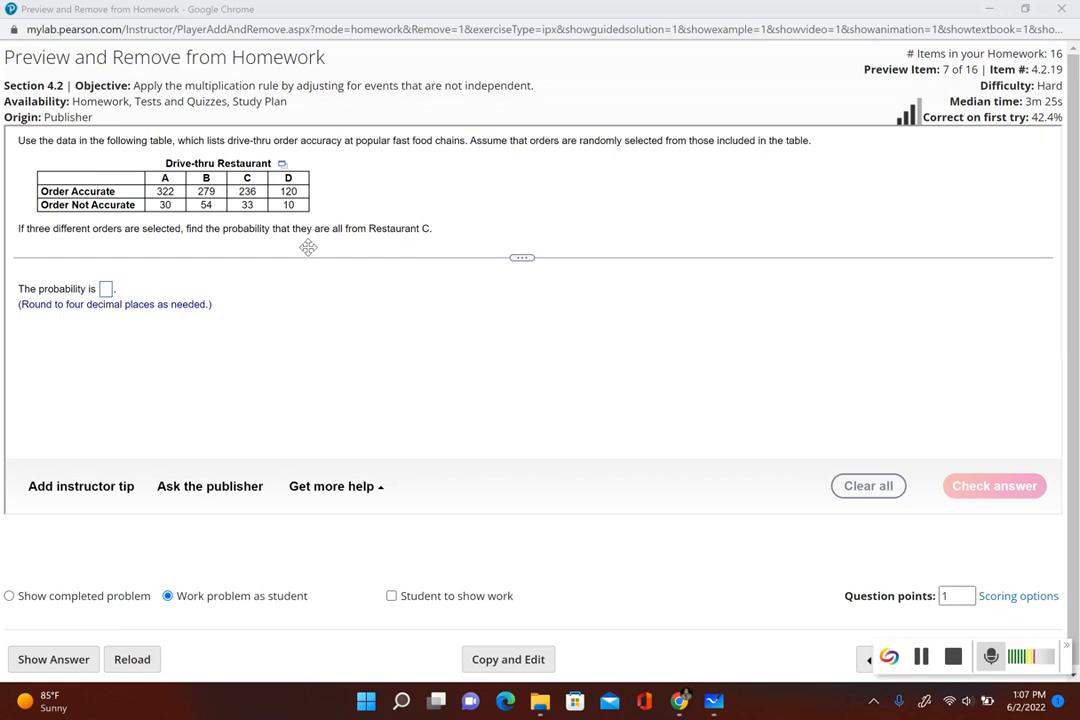
mouse_move(299, 248)
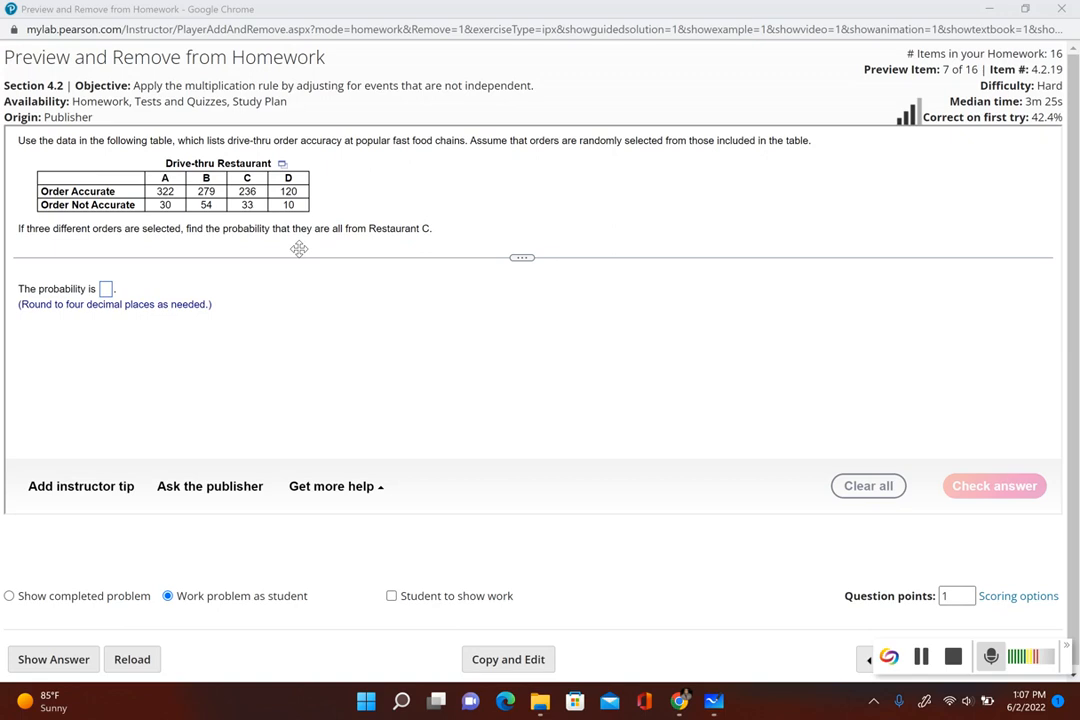
mouse_move(290, 288)
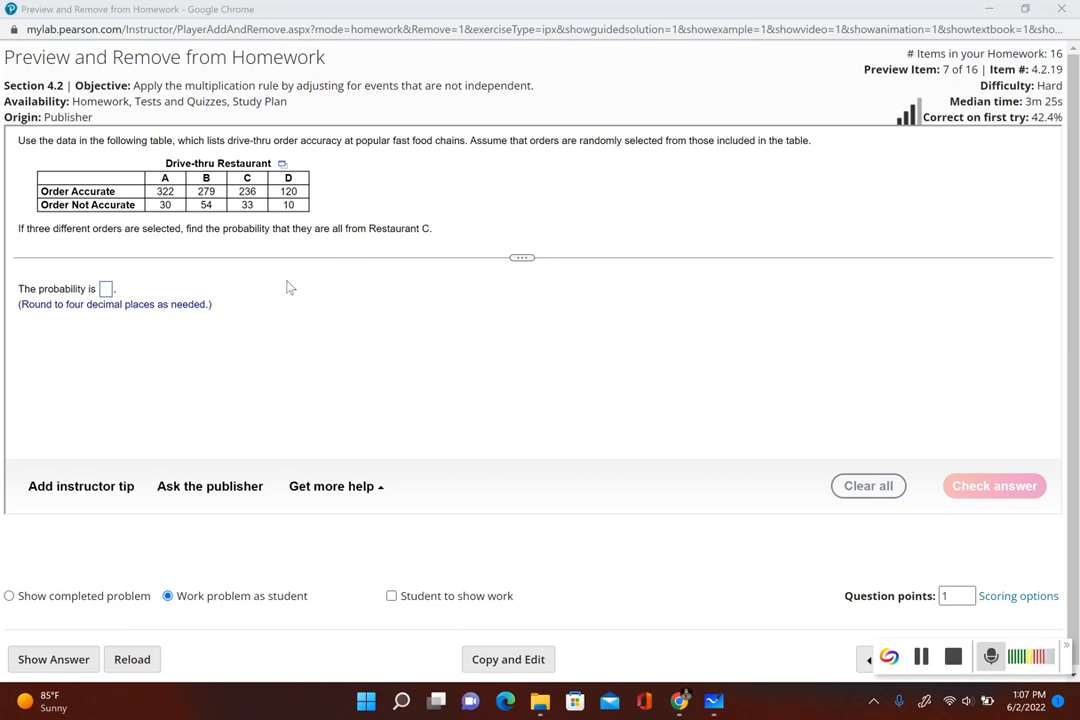
mouse_move(293, 297)
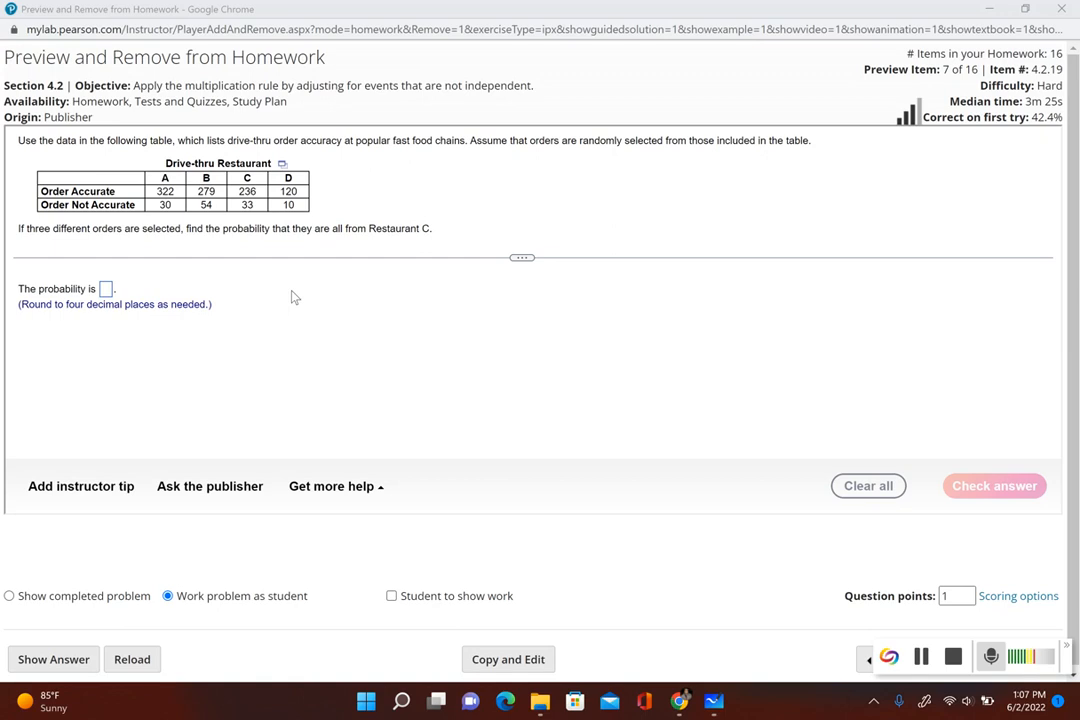
mouse_move(743, 119)
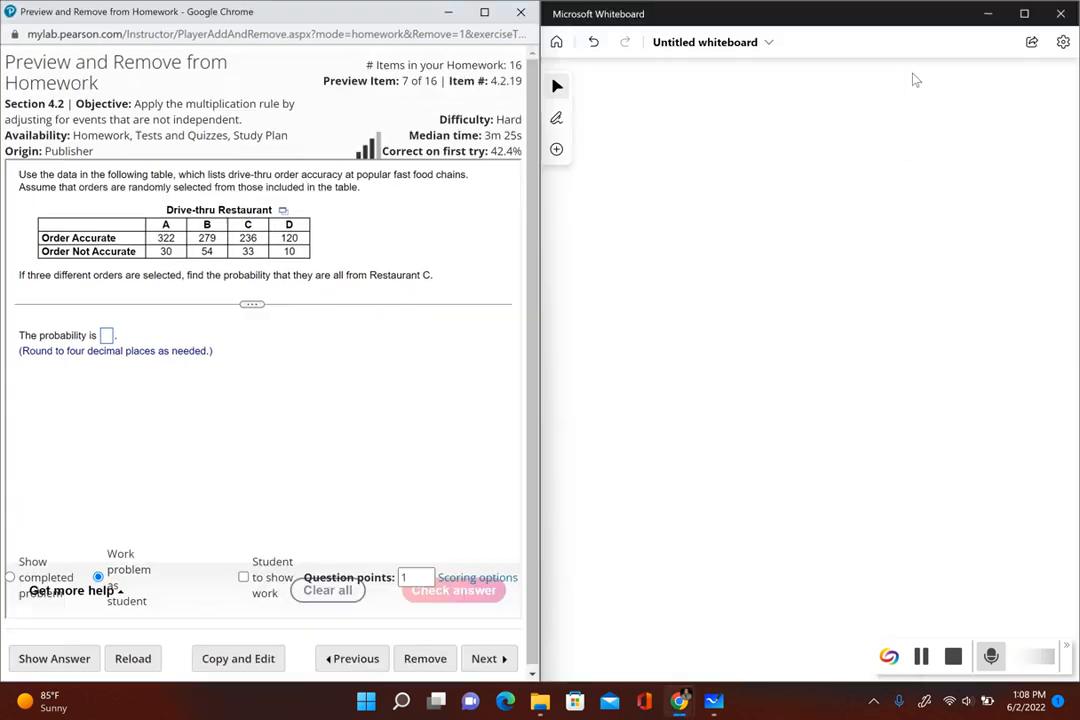
mouse_move(743, 270)
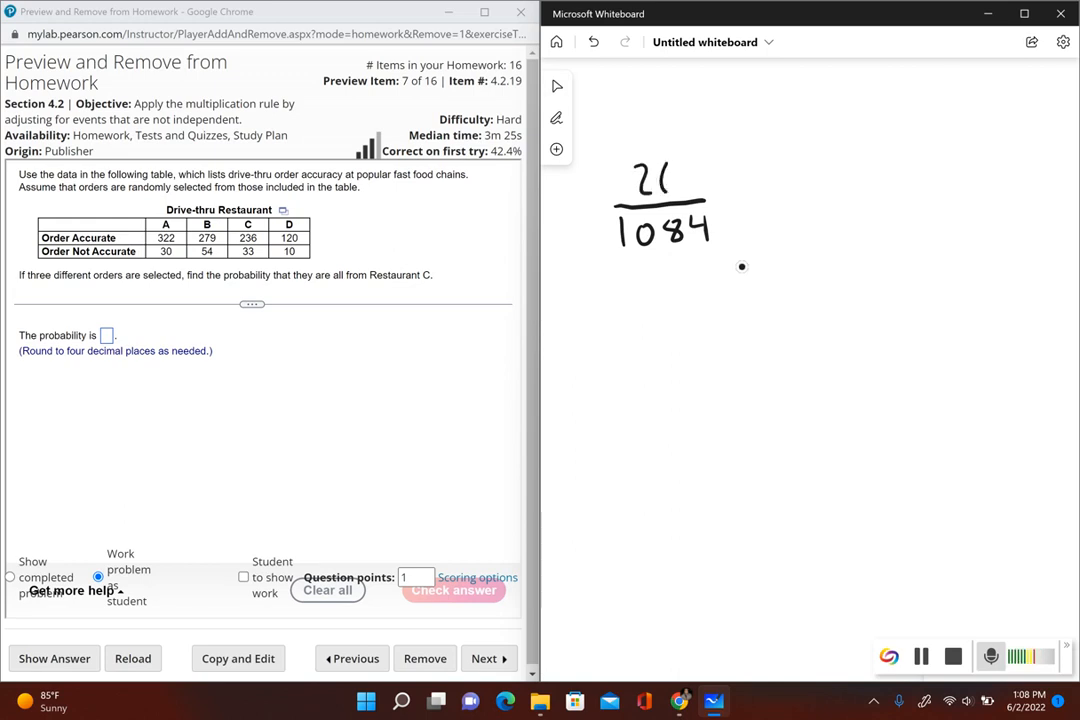
Finish writing 269 as the numerator over 1084 on the whiteboard.
drag(660, 175, 700, 185)
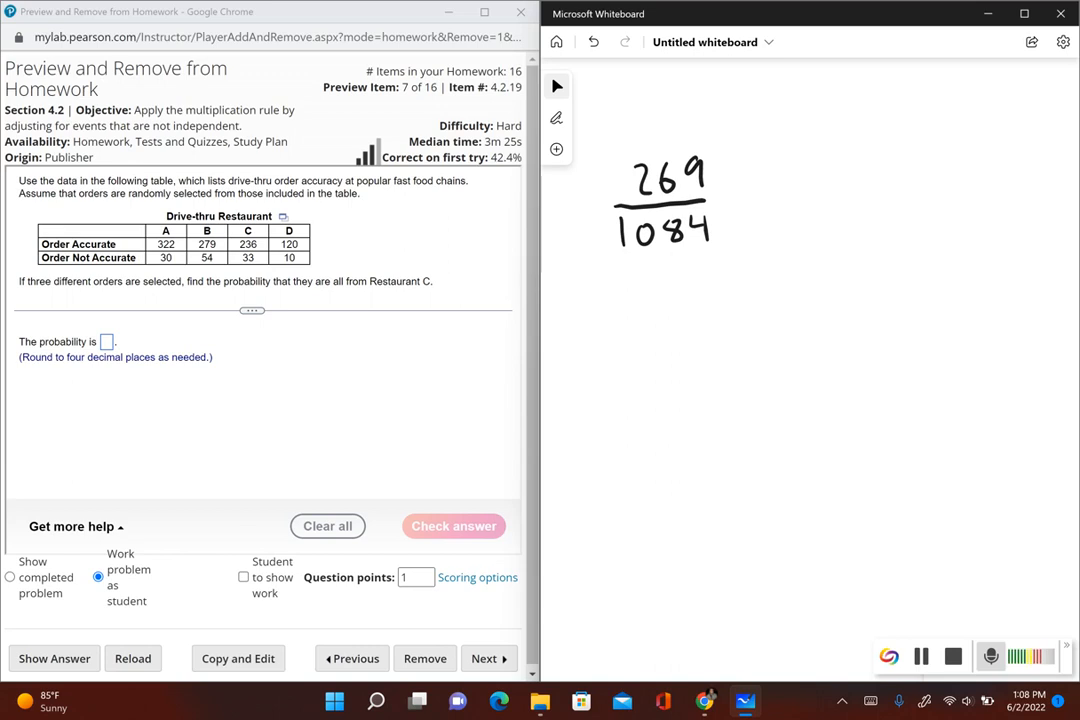
Label 269/1084 '1st order', then draw a second fraction bar labelled '2nd order'.
drag(600, 300, 615, 310)
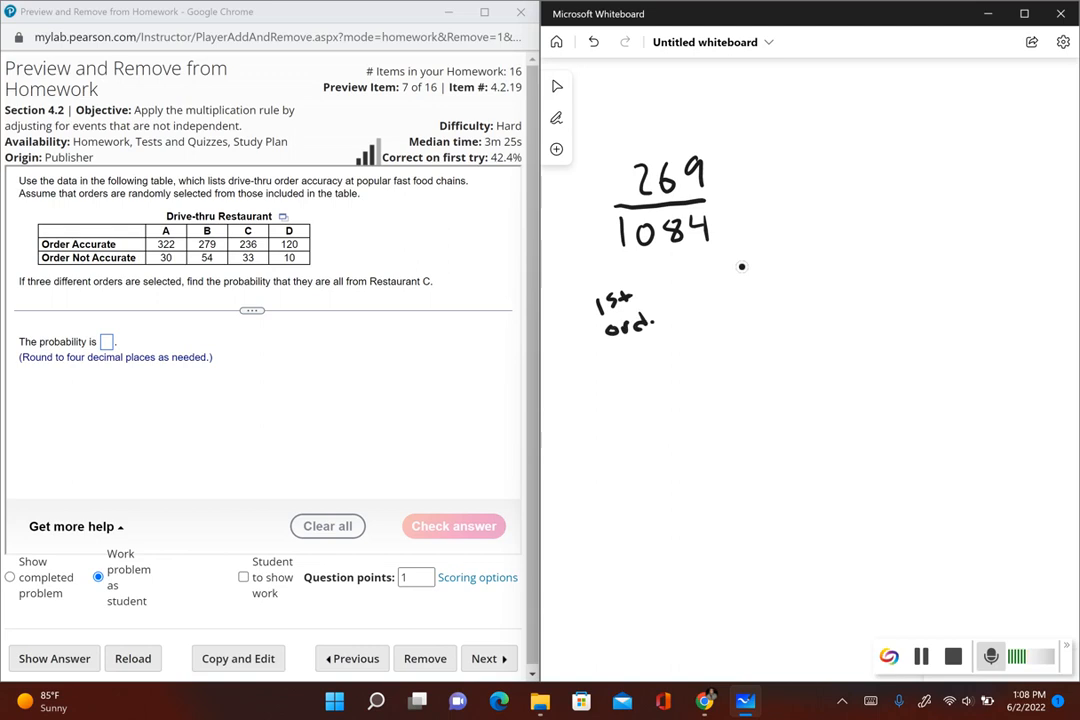
drag(625, 318, 670, 318)
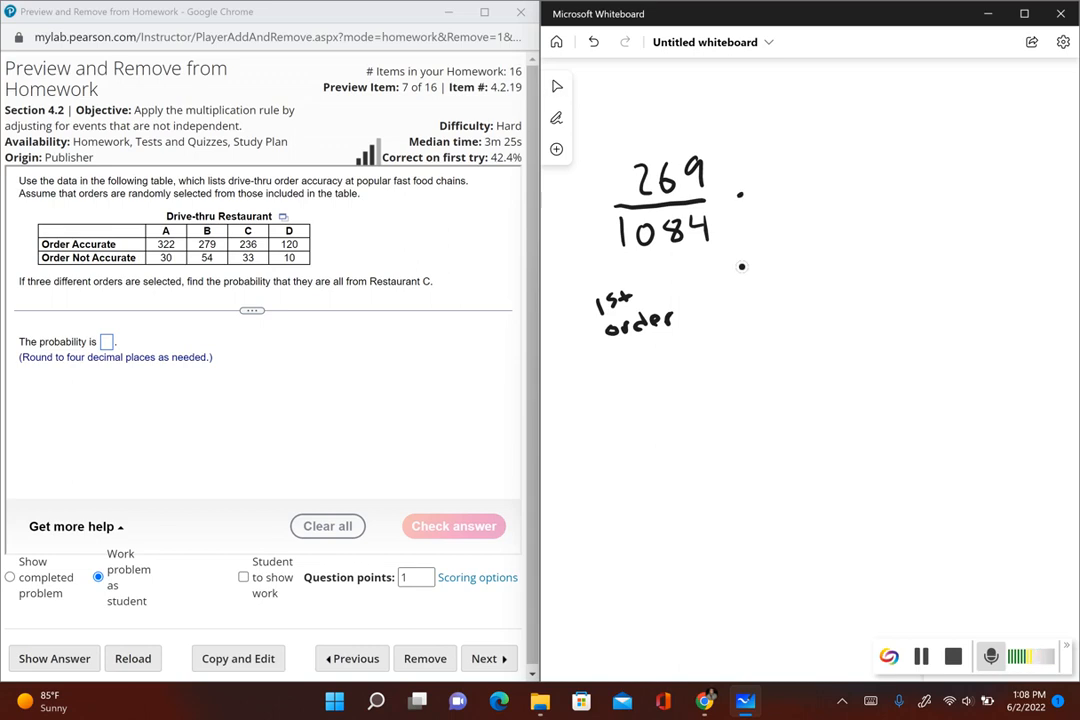
drag(775, 190, 843, 188)
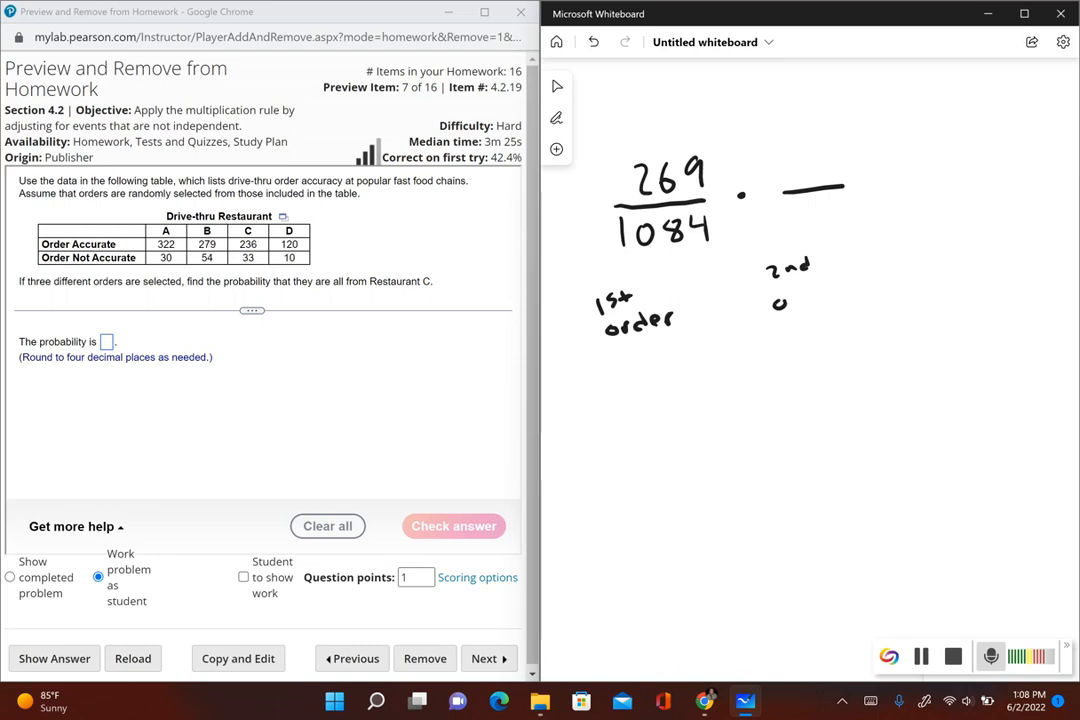
drag(775, 303, 850, 298)
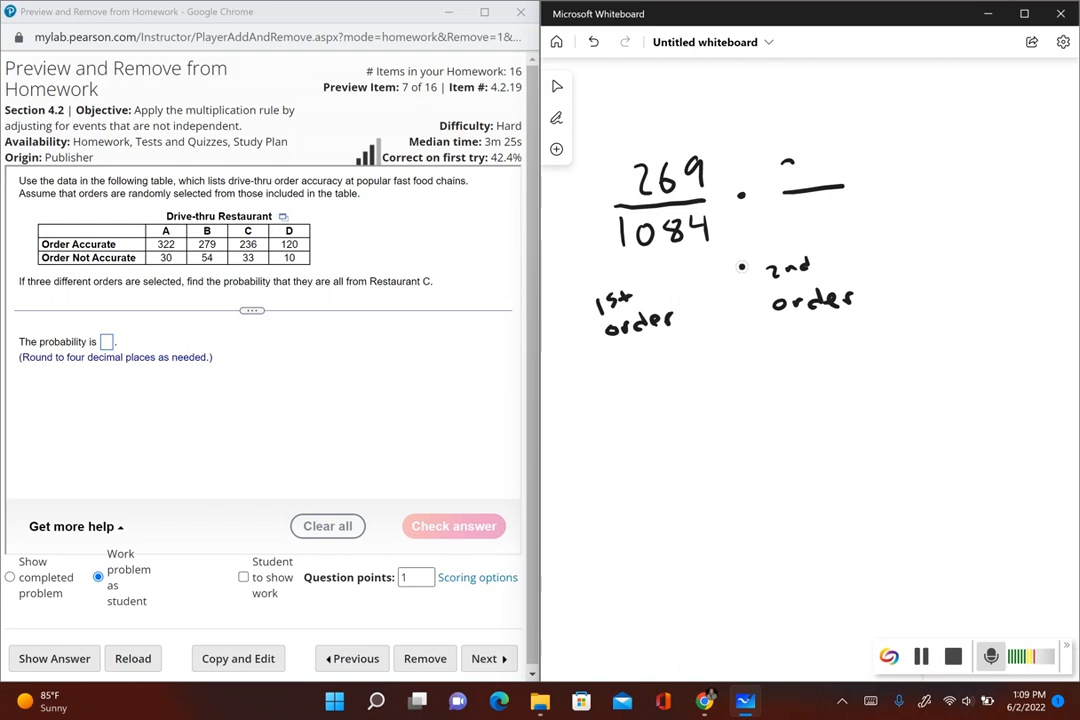
Write the second fraction 268/1083 on the whiteboard.
drag(770, 175, 840, 175)
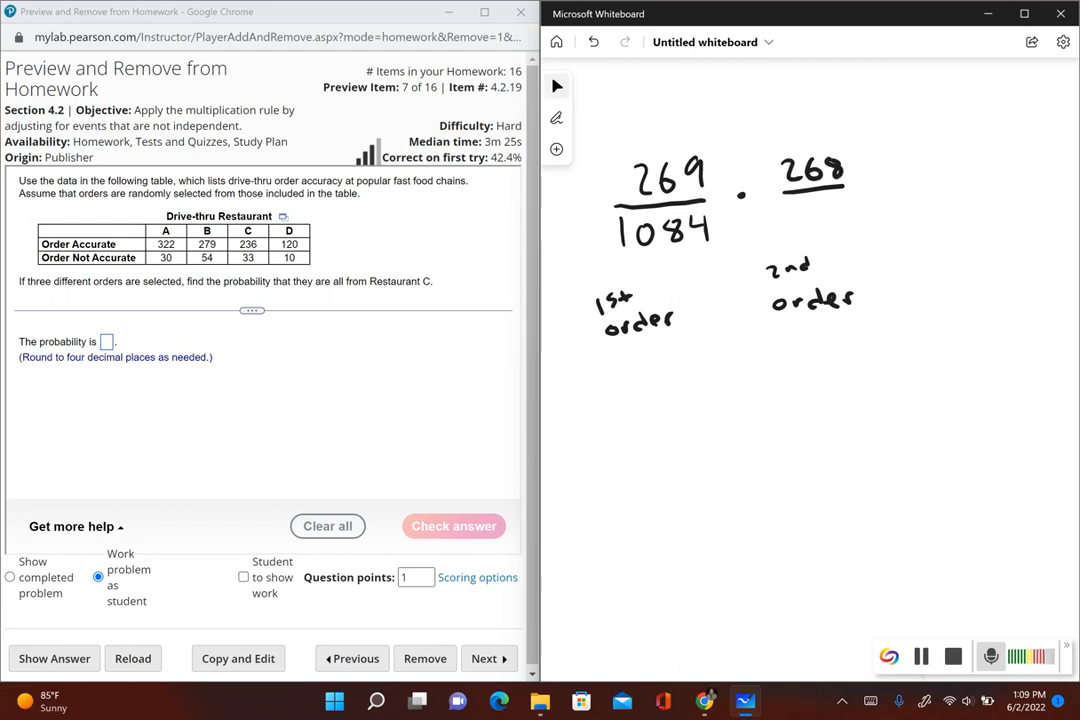
click(742, 266)
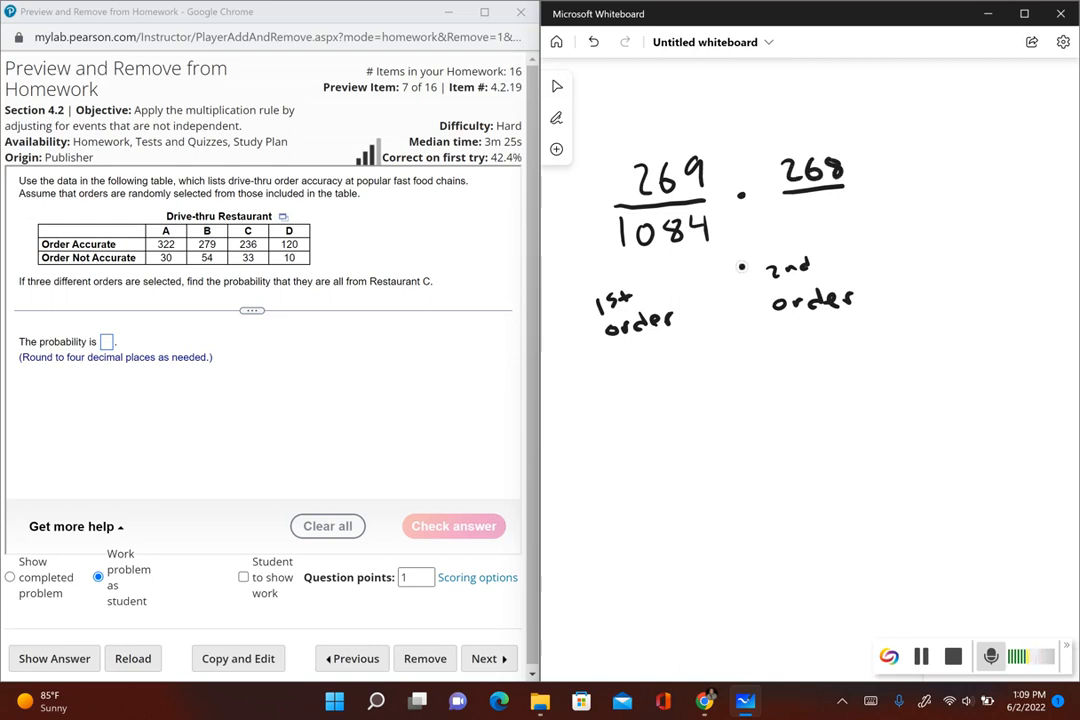
drag(790, 210, 850, 225)
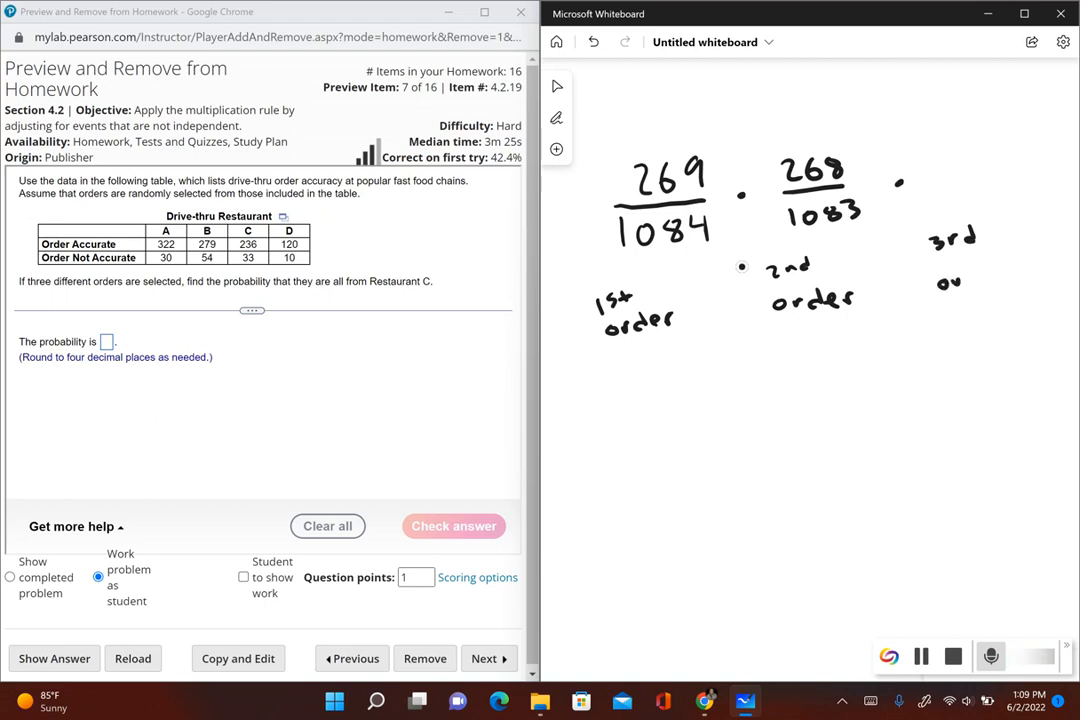
Write the third fraction 267/1082 labelled '3rd order', then start an equals sign below.
drag(955, 280, 1015, 275)
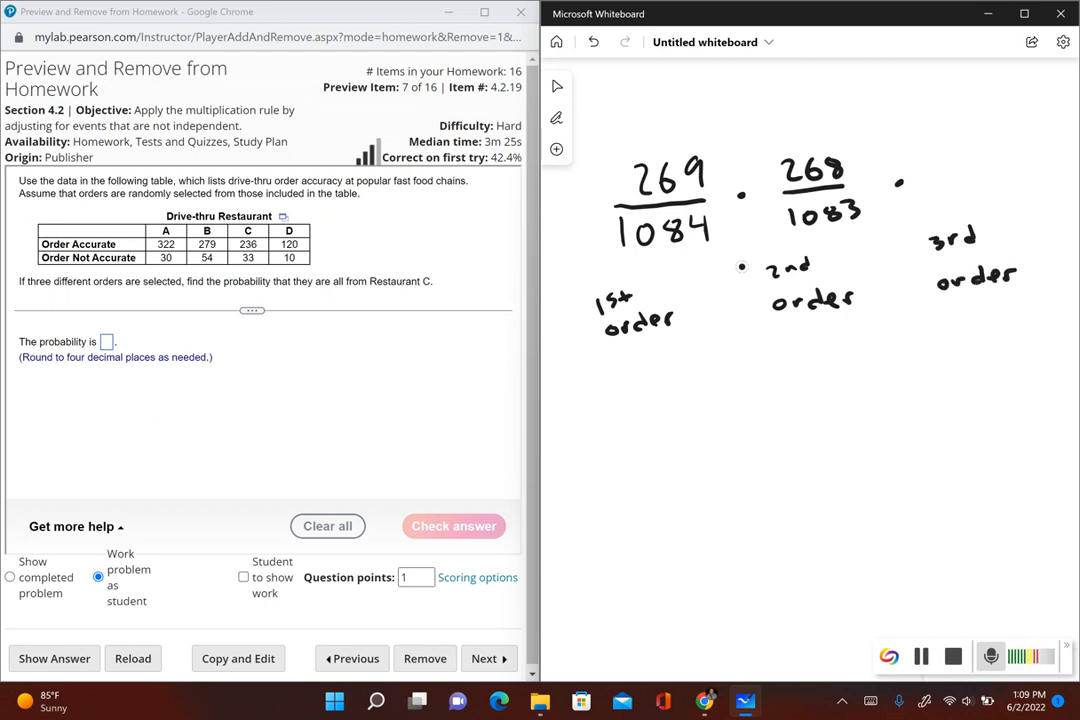
drag(970, 140, 1020, 175)
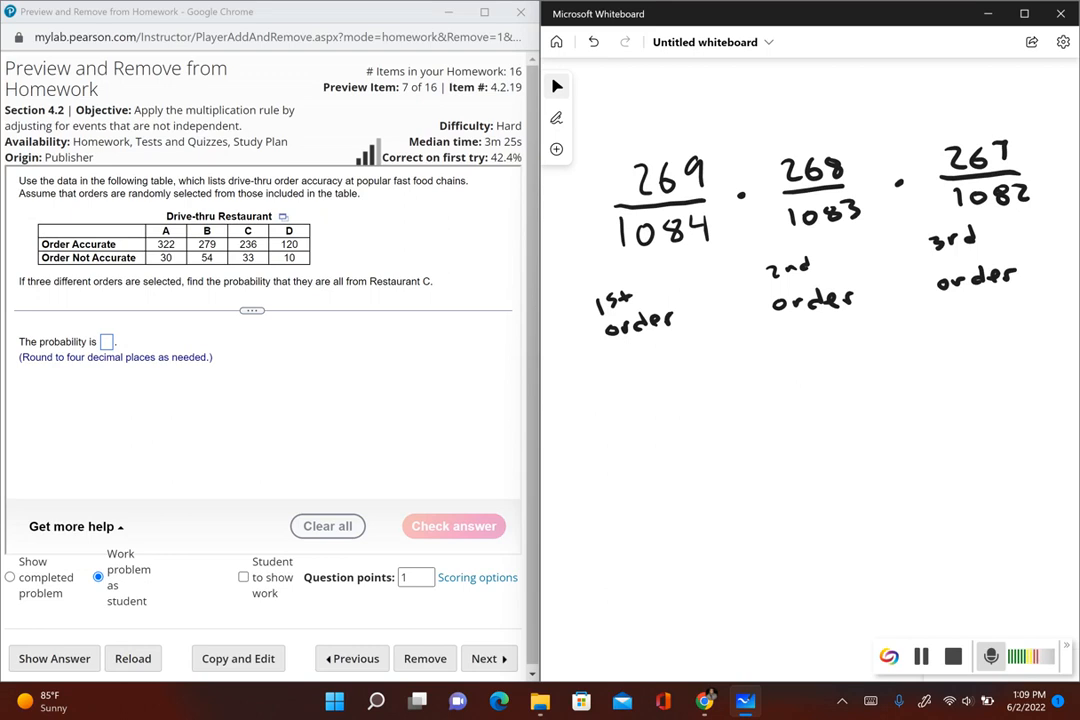
drag(655, 385, 675, 395)
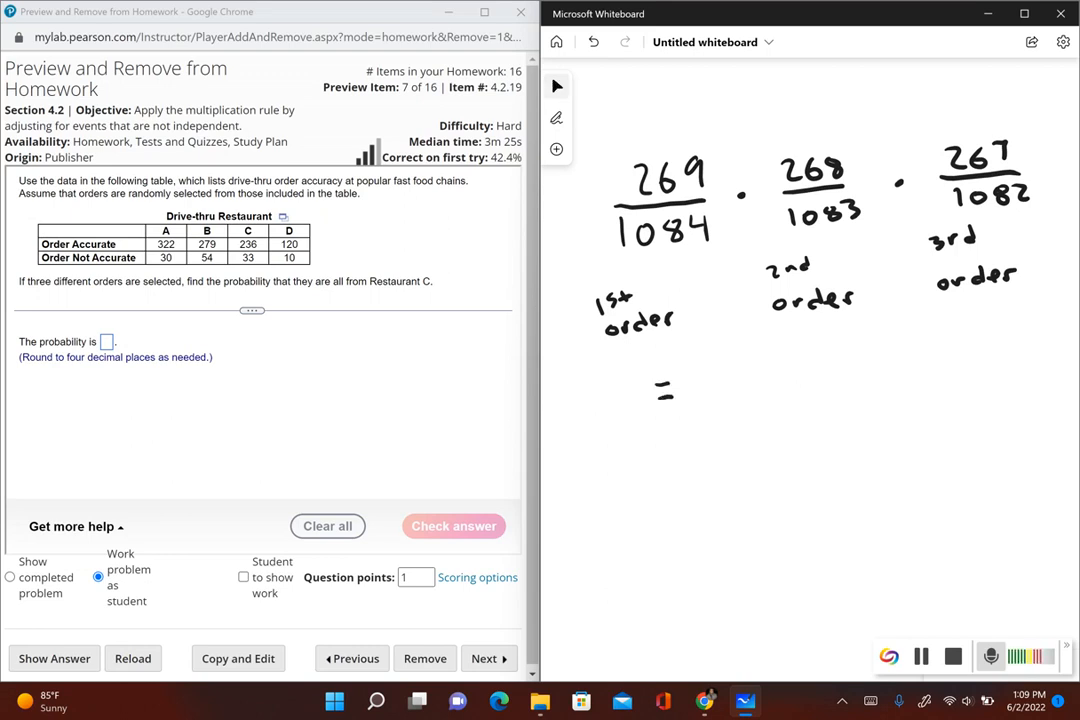